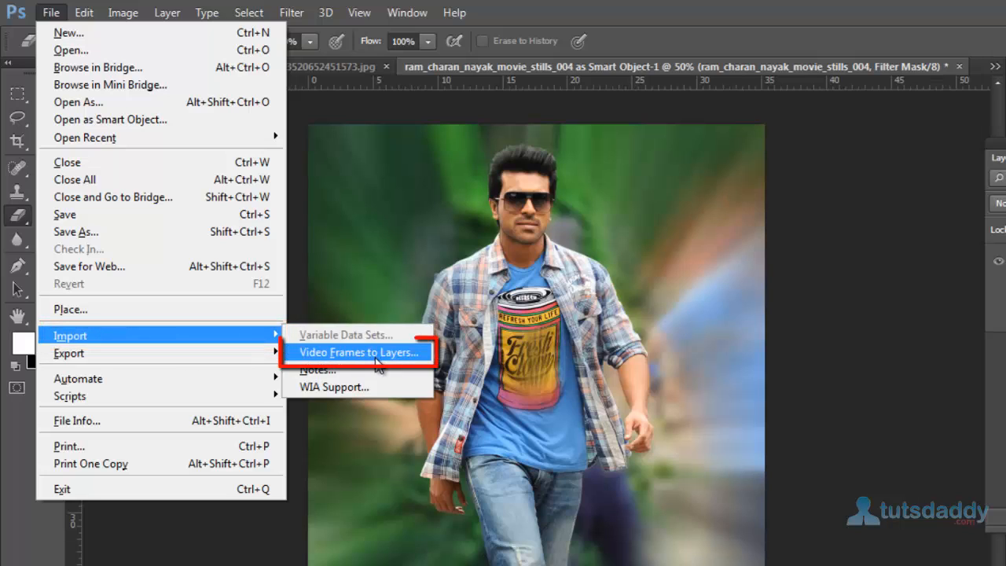
mouse_move(648, 363)
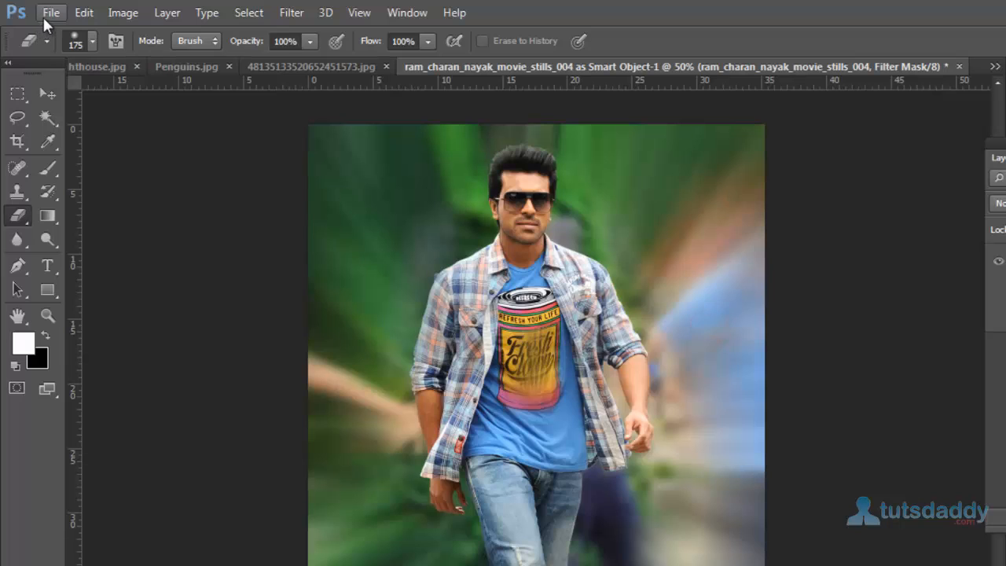
Open the File menu to reach Import > Video Frames to Layers.
click(50, 12)
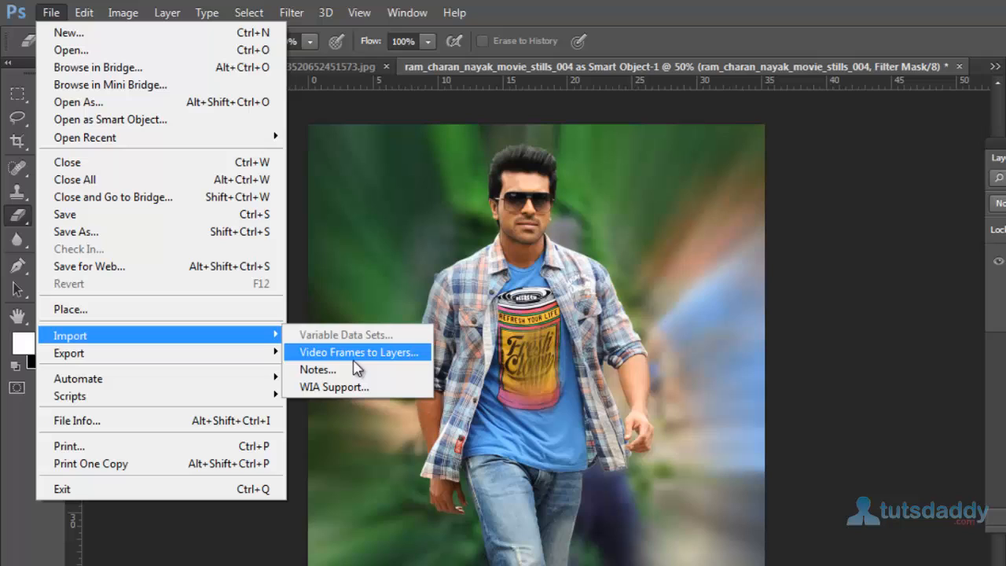
Start Video Frames to Layers and pick Wildlife.wmv from Sample Videos.
click(355, 351)
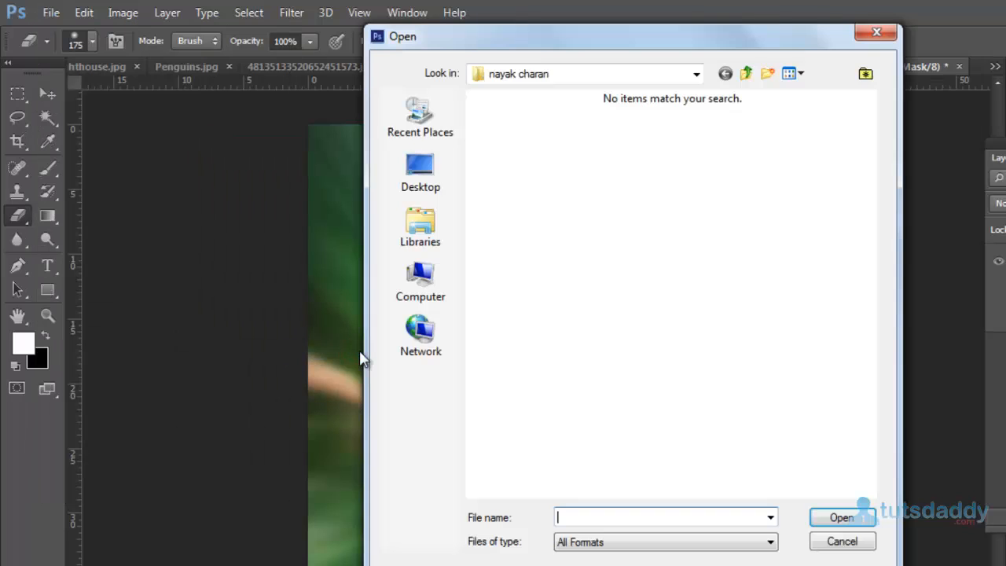
mouse_move(440, 265)
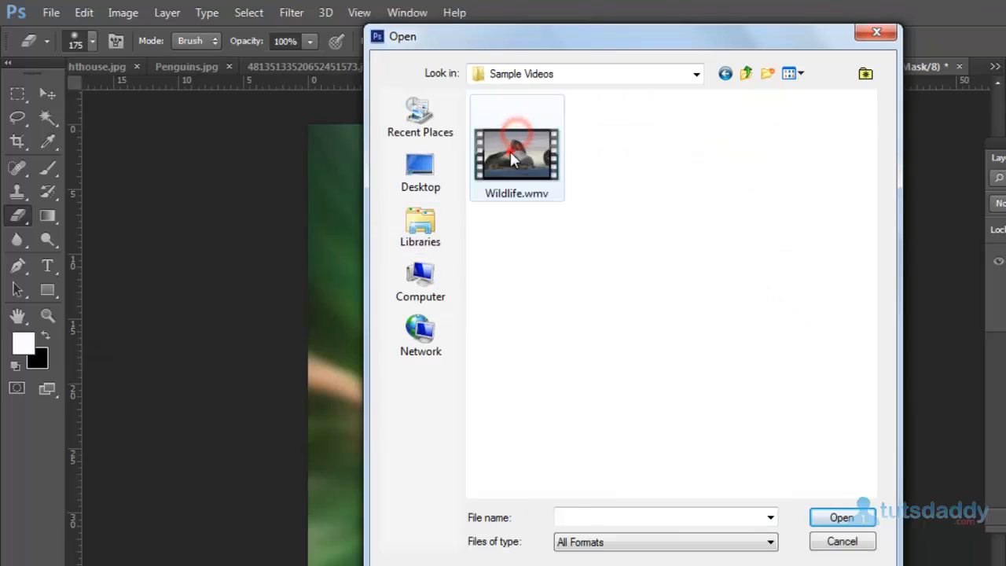
click(841, 516)
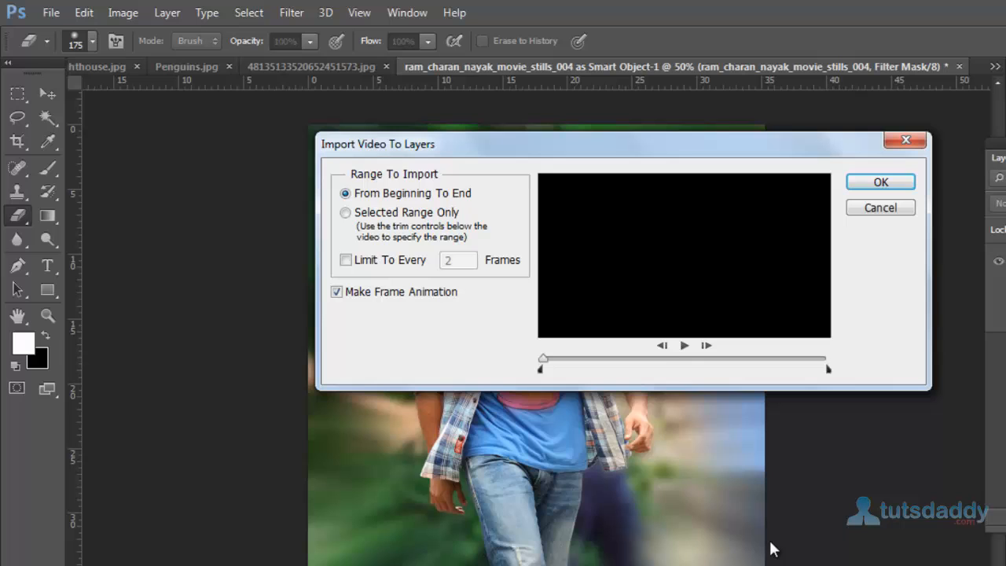
Preview the Wildlife clip, stop it, and keep From Beginning To End selected.
click(684, 345)
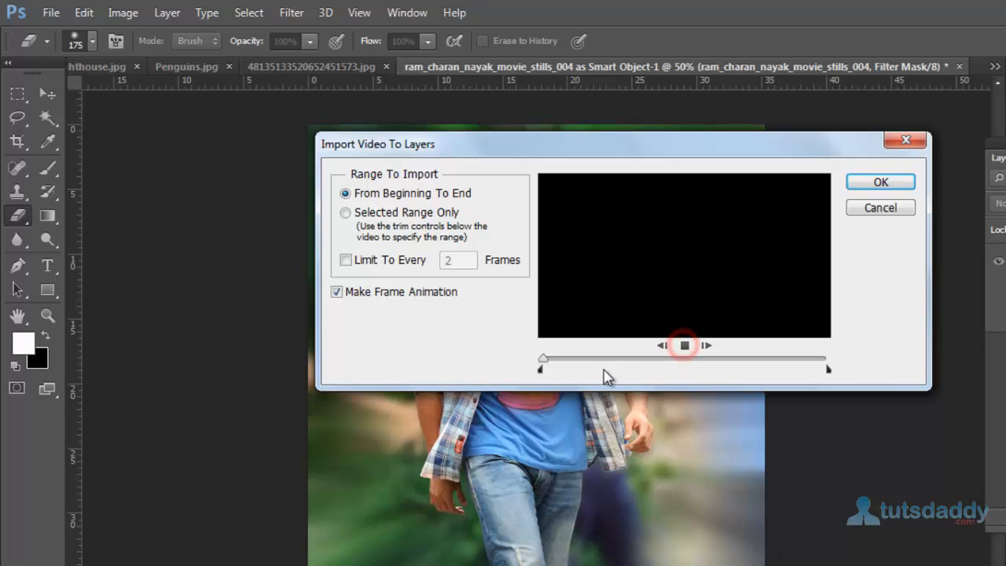
click(685, 345)
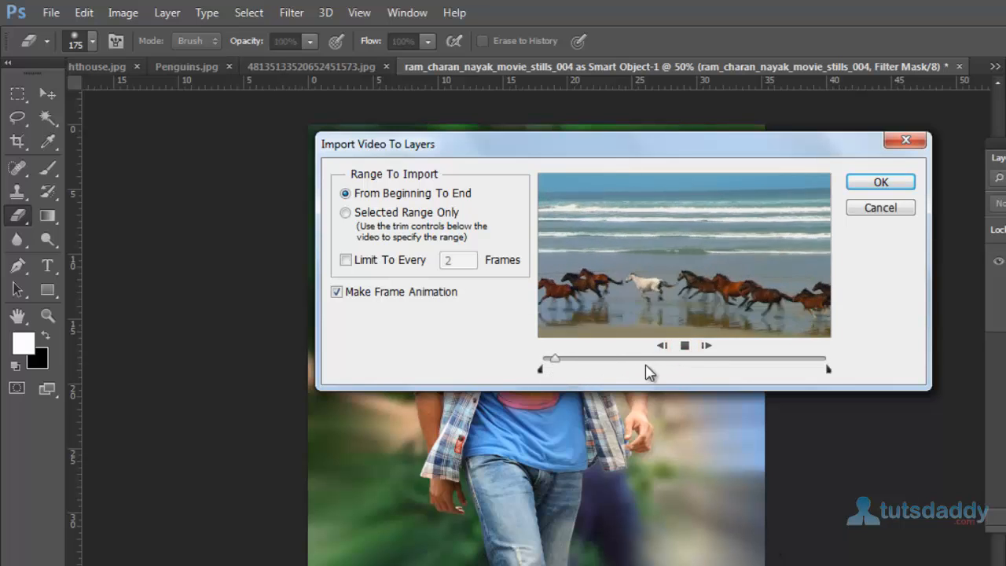
click(683, 345)
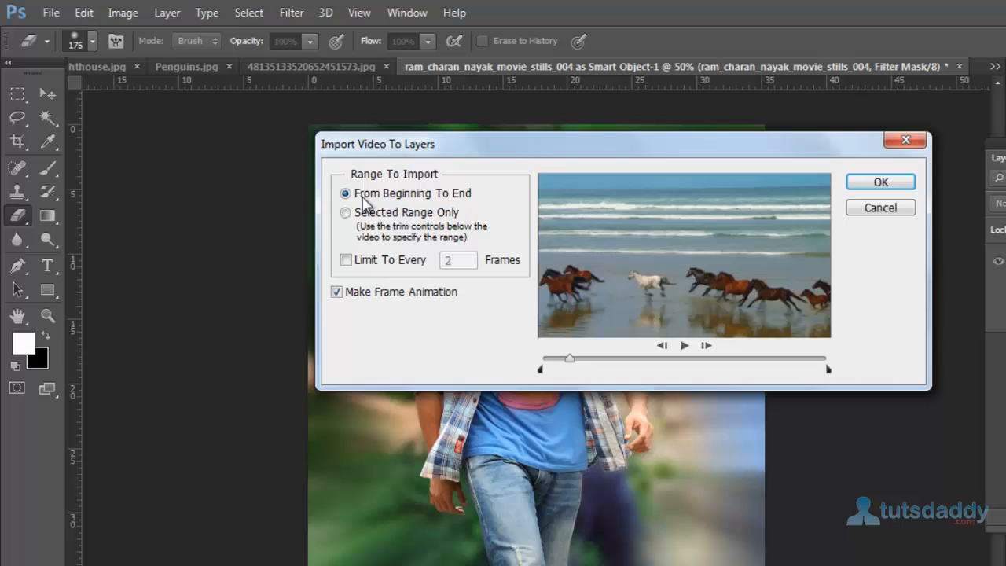
click(345, 193)
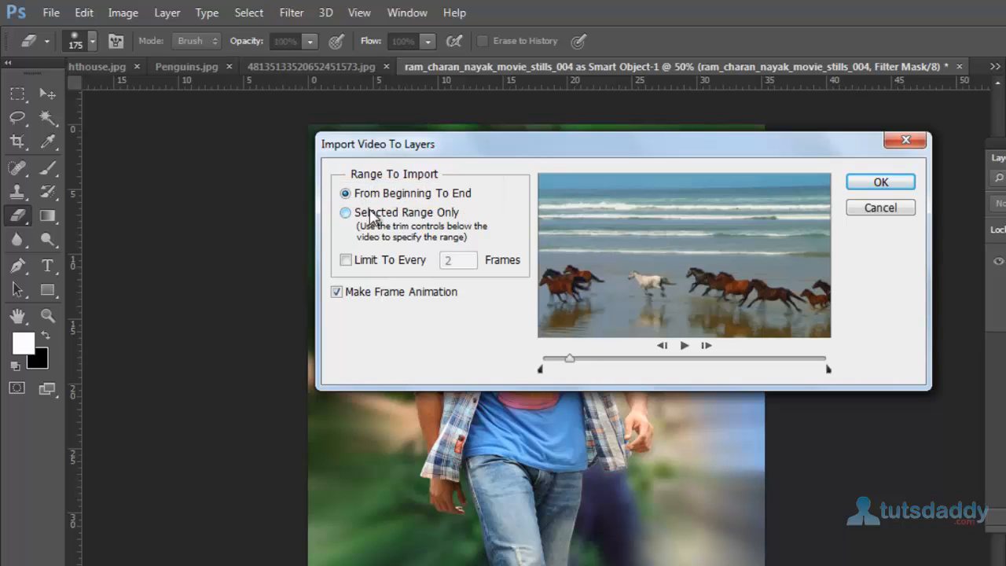
mouse_move(468, 228)
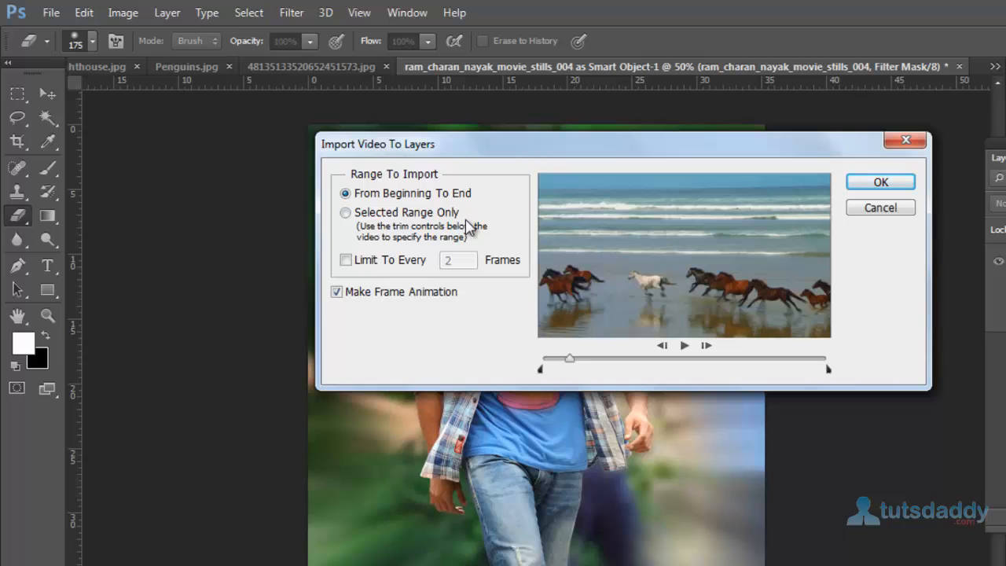
mouse_move(532, 214)
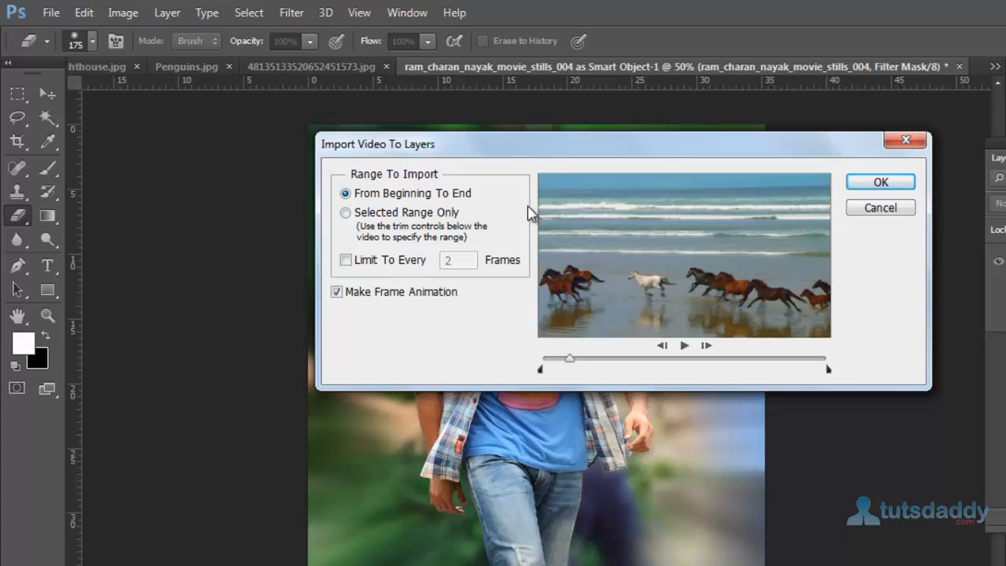
Confirm the import settings and continue past the 500-frame large-document warning.
click(880, 181)
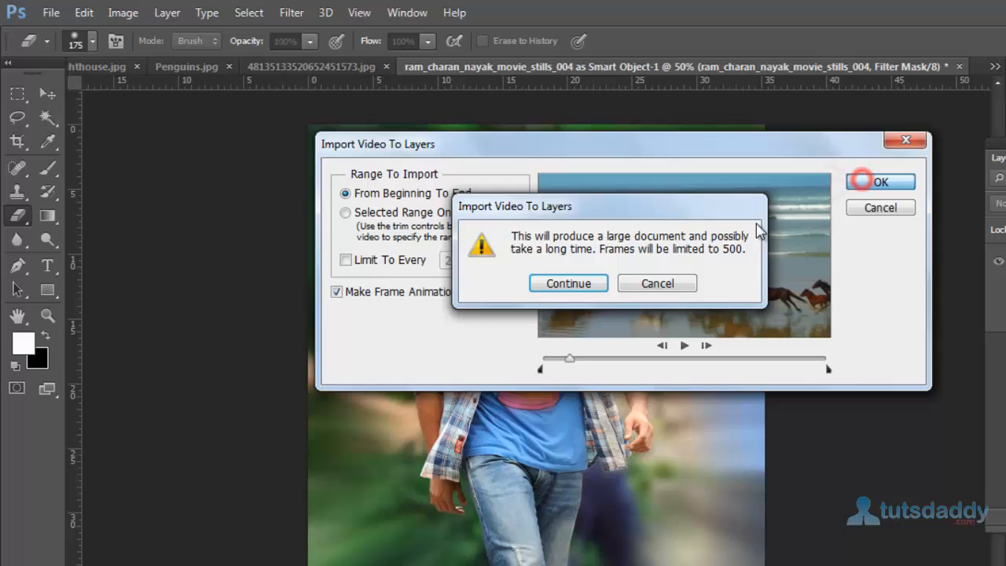
click(657, 283)
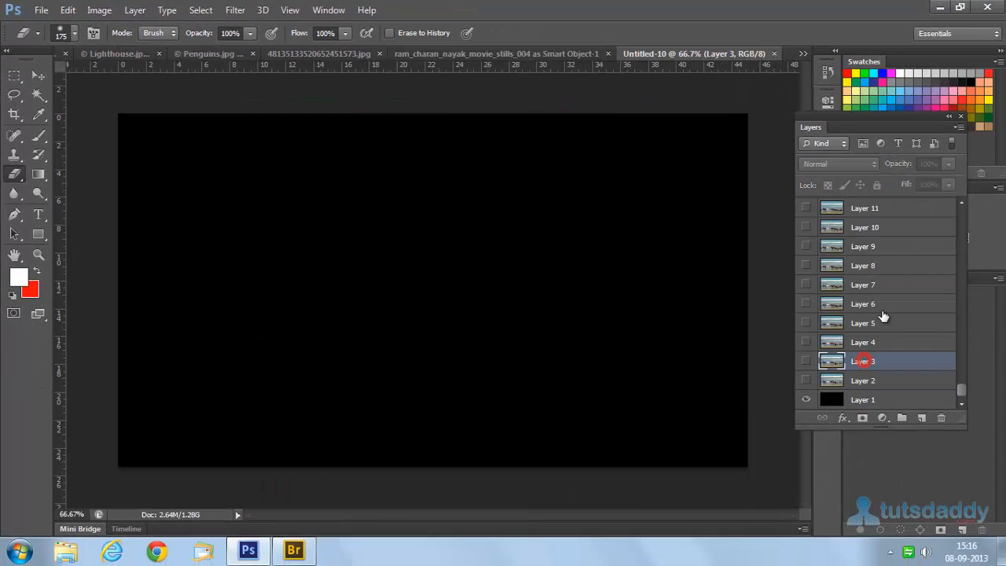
Select Layer 6 and turn on Layer 9's visibility to show the horses.
click(862, 304)
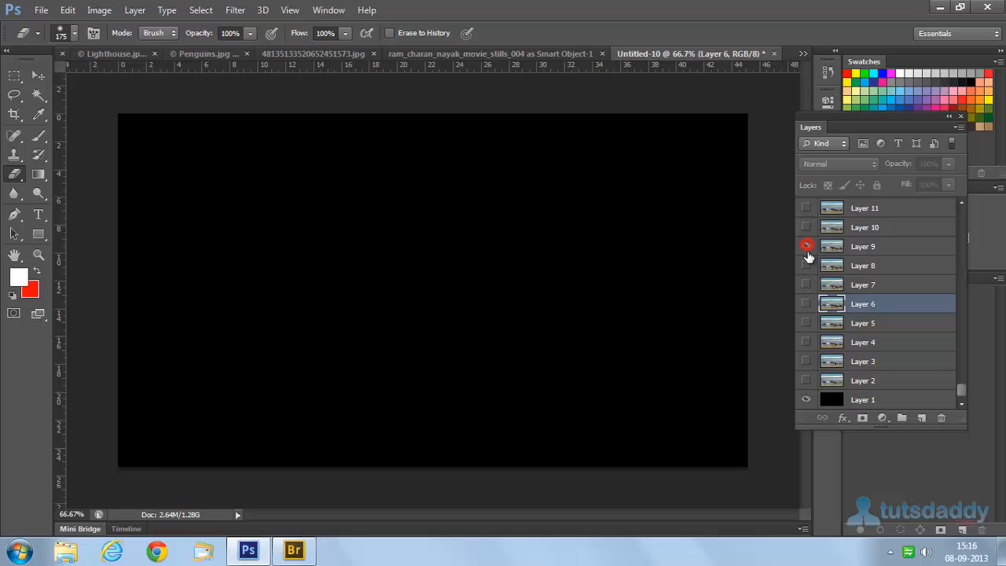
click(805, 246)
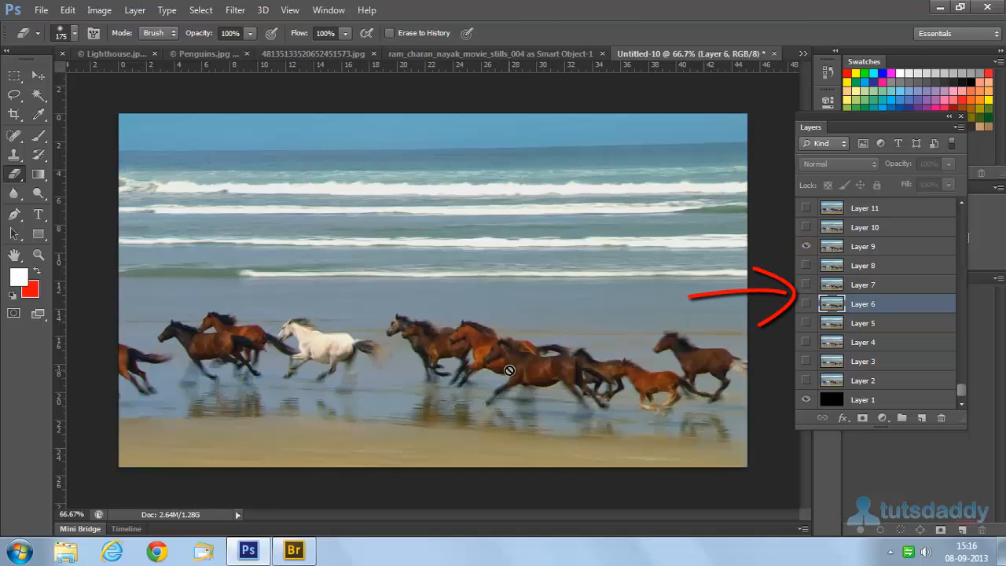
click(805, 304)
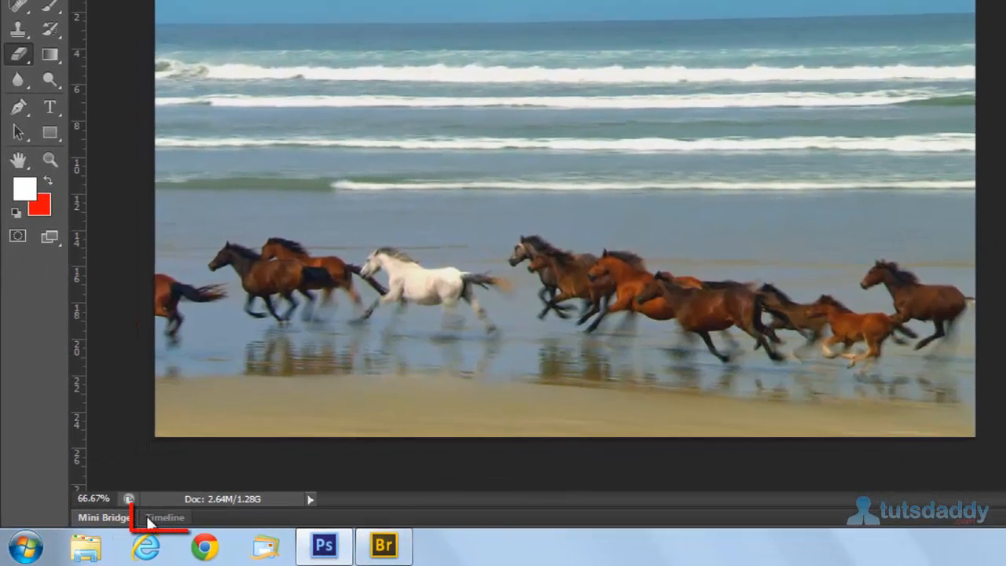
Open the Timeline panel, play the frame animation, then stop it at frame 63.
click(164, 517)
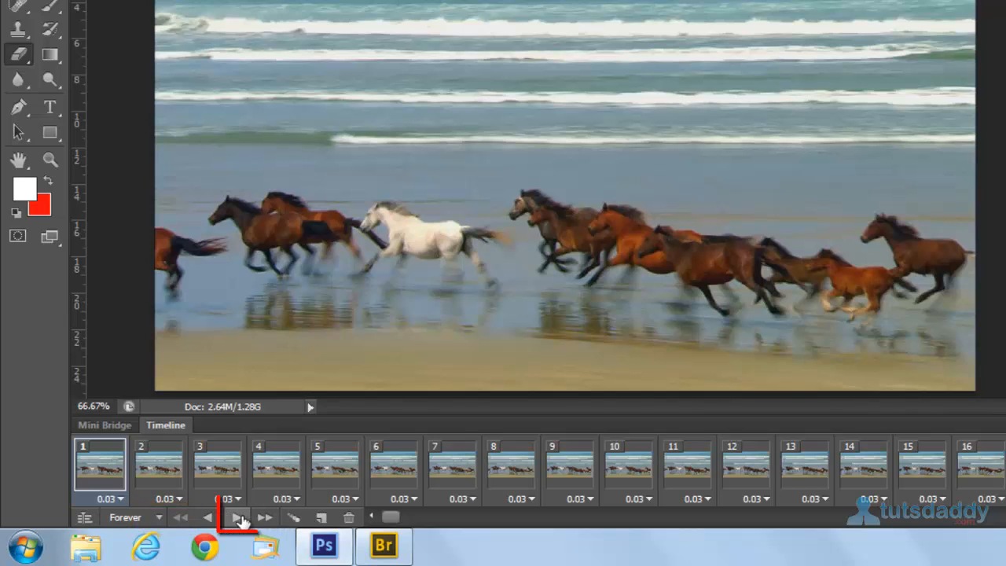
click(237, 517)
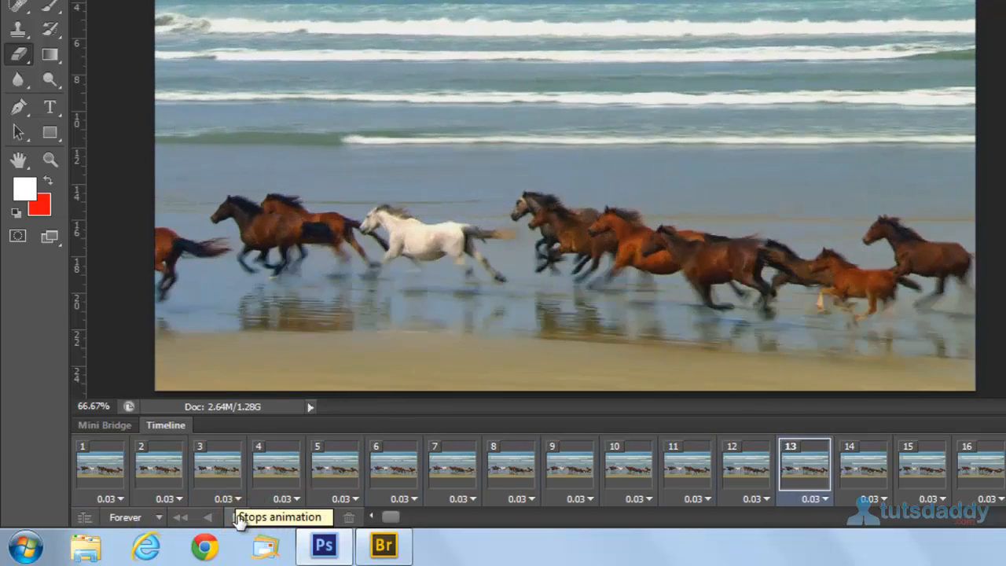
click(230, 517)
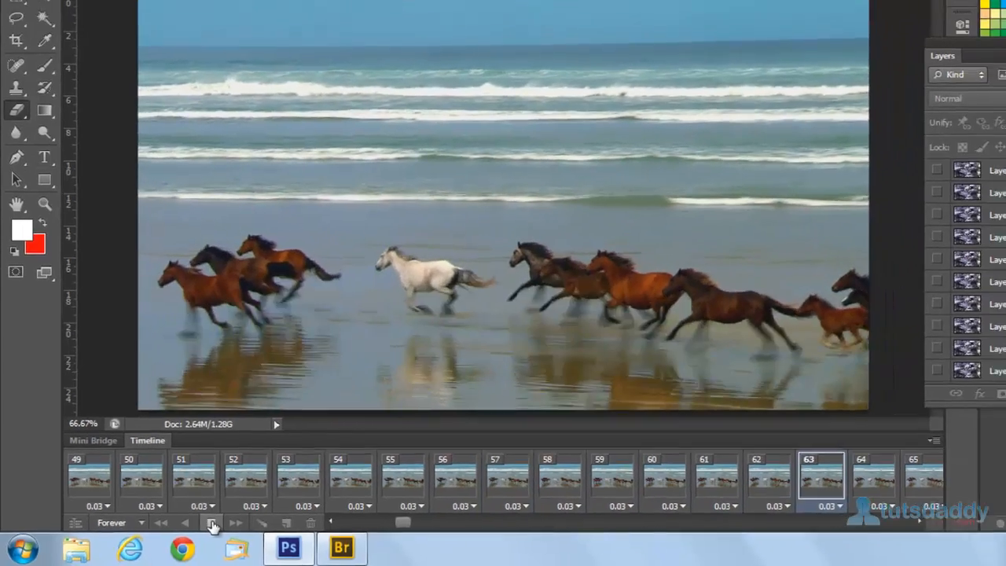
Save the frame to the Desktop as Untitled-10.jpg with Quality 6 Medium.
click(40, 10)
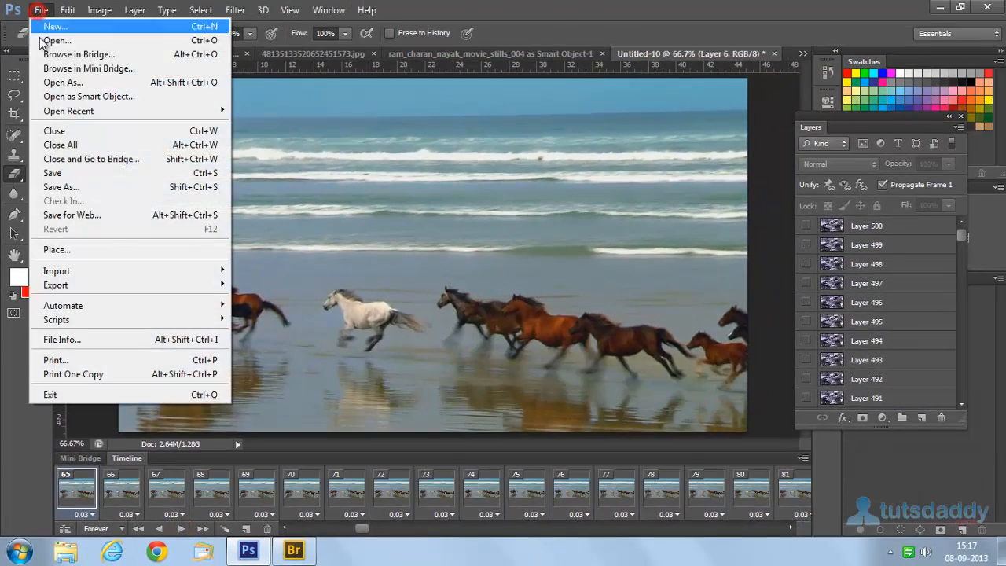
click(61, 186)
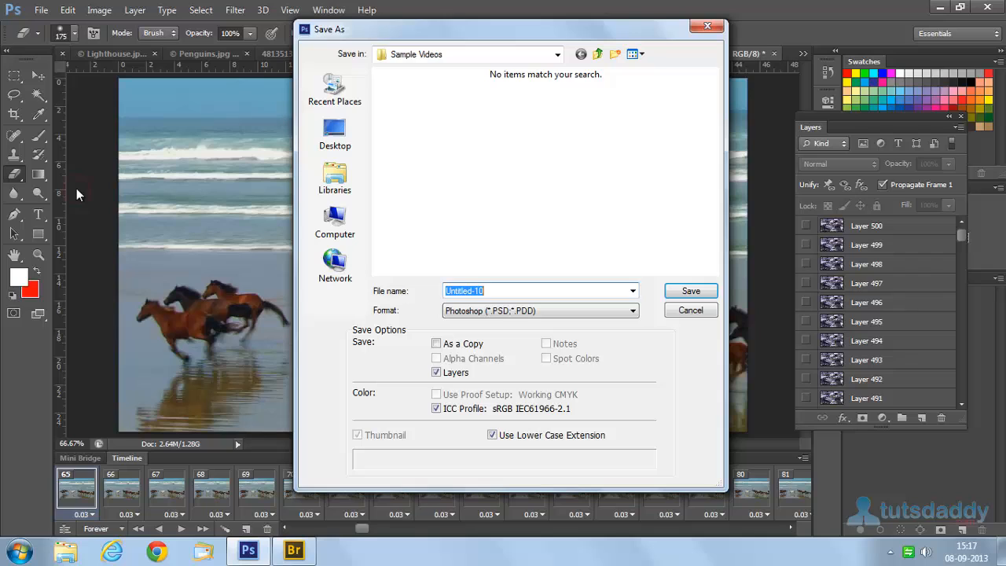
click(335, 134)
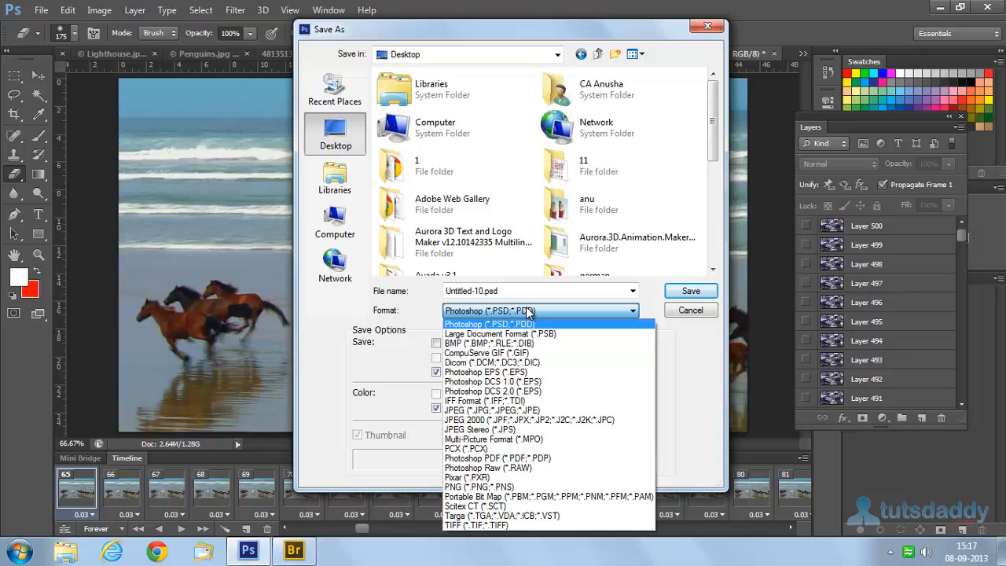
mouse_move(511, 420)
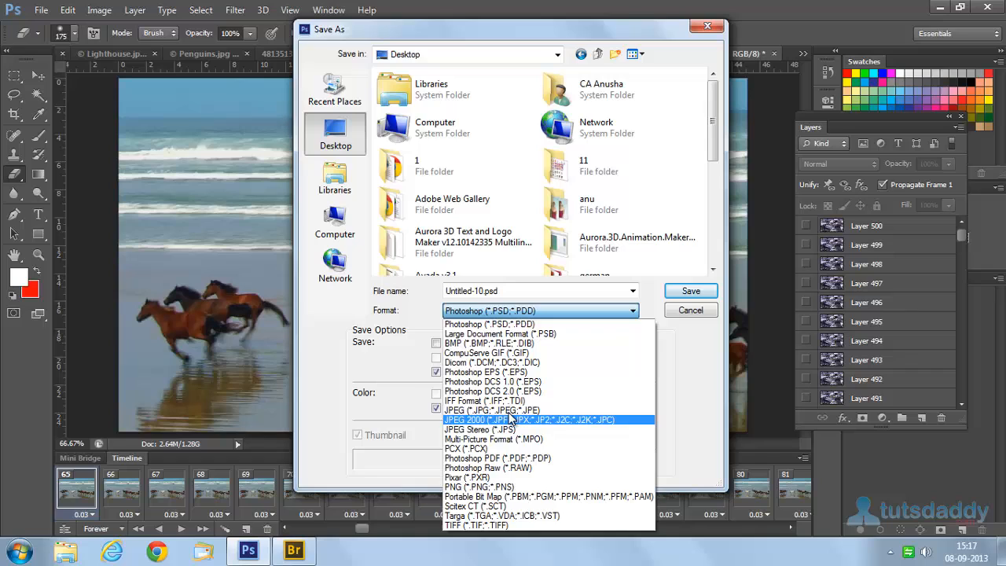
click(491, 411)
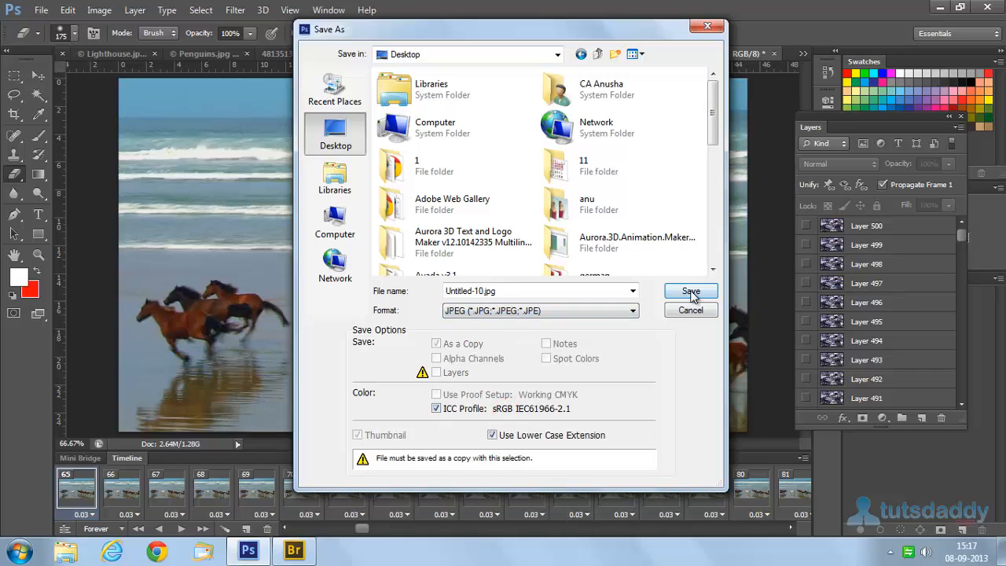
click(690, 291)
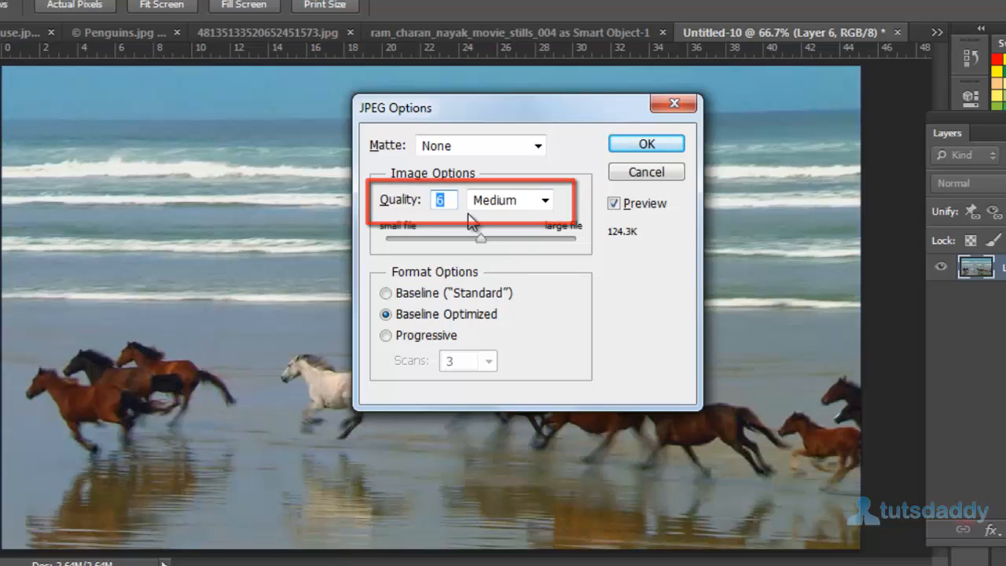
click(646, 143)
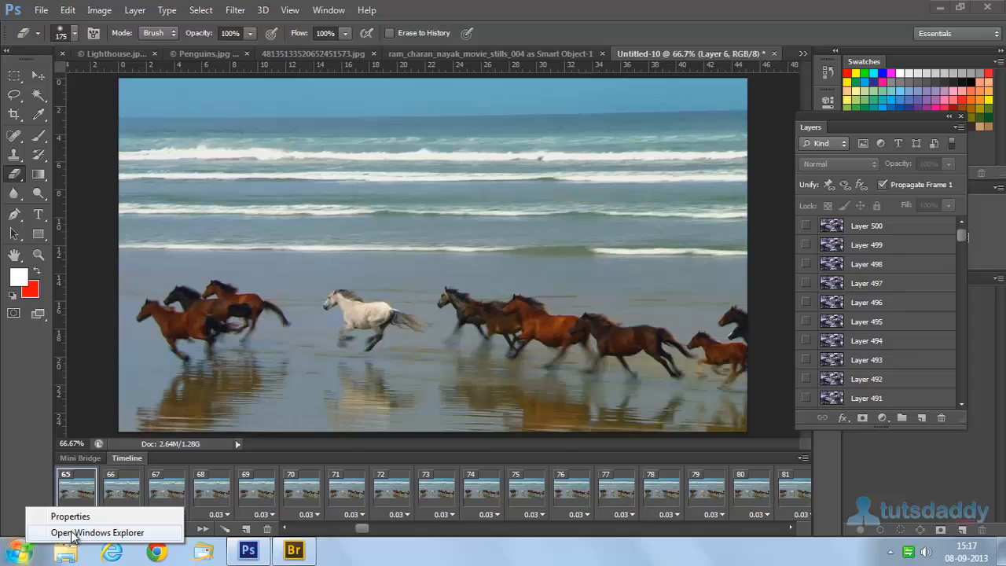
Open Windows Explorer and open 1111111111.jpg from Local Disk (F:) in a viewer.
click(97, 532)
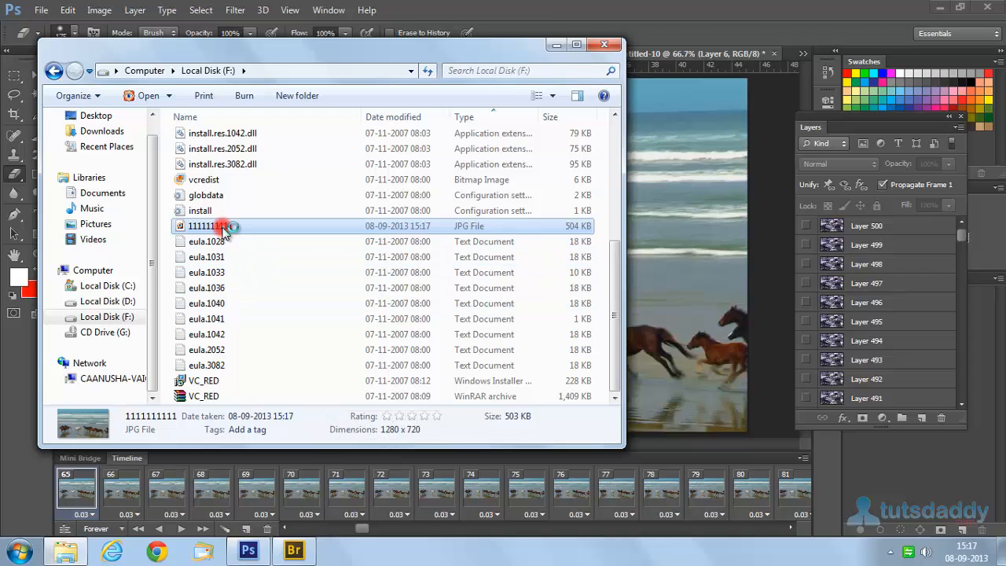
double_click(209, 225)
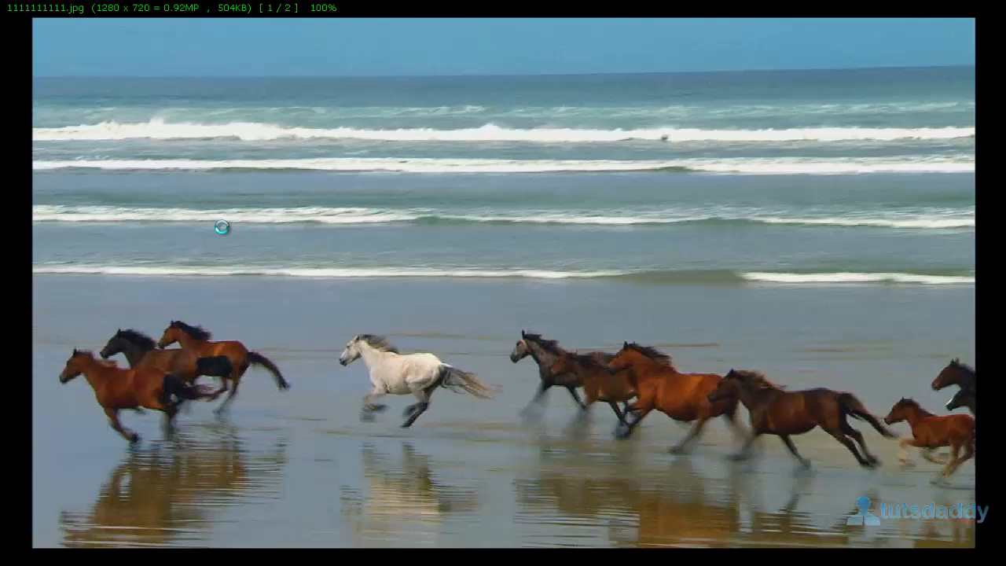